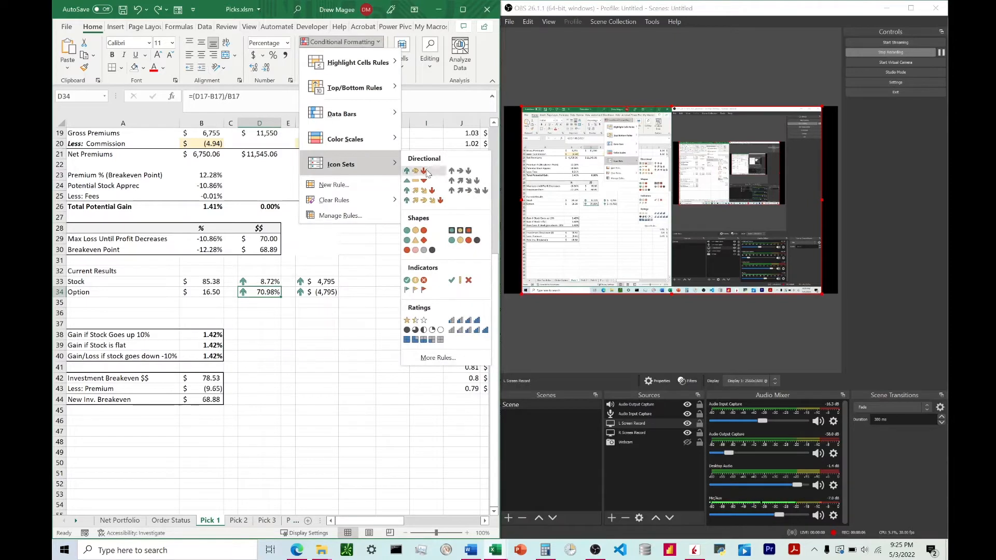
mouse_move(414, 170)
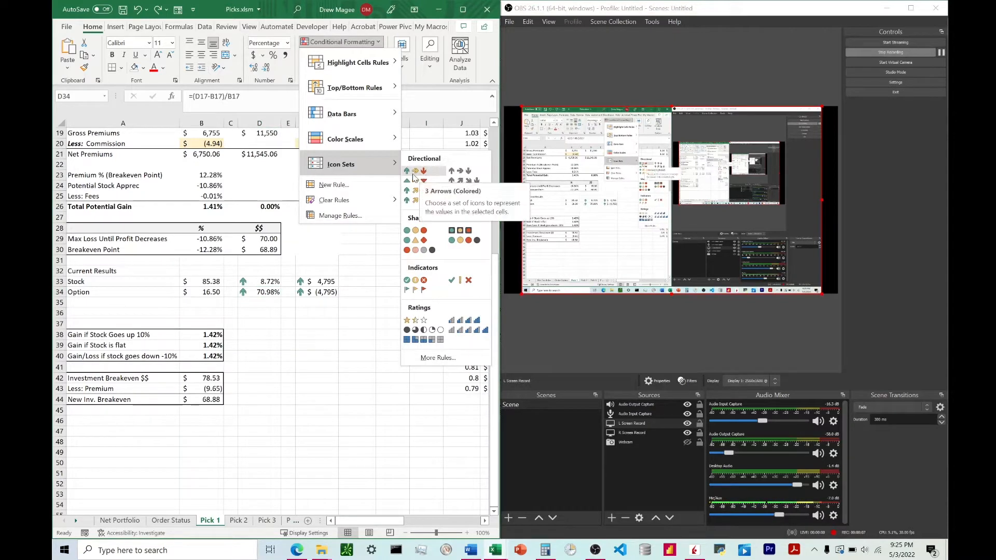
mouse_move(420, 172)
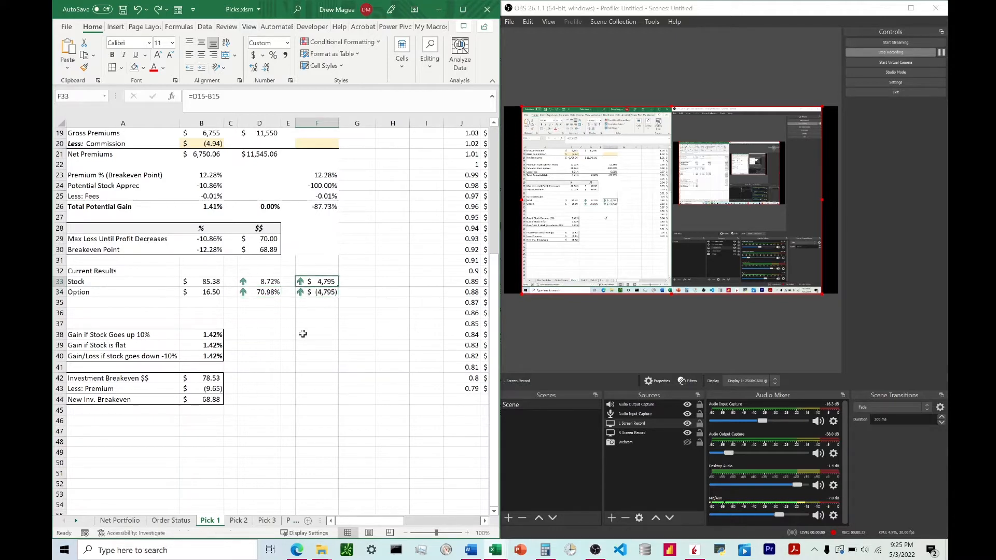
Select cell F34 and open its Icon Set arrow rule for editing
click(317, 291)
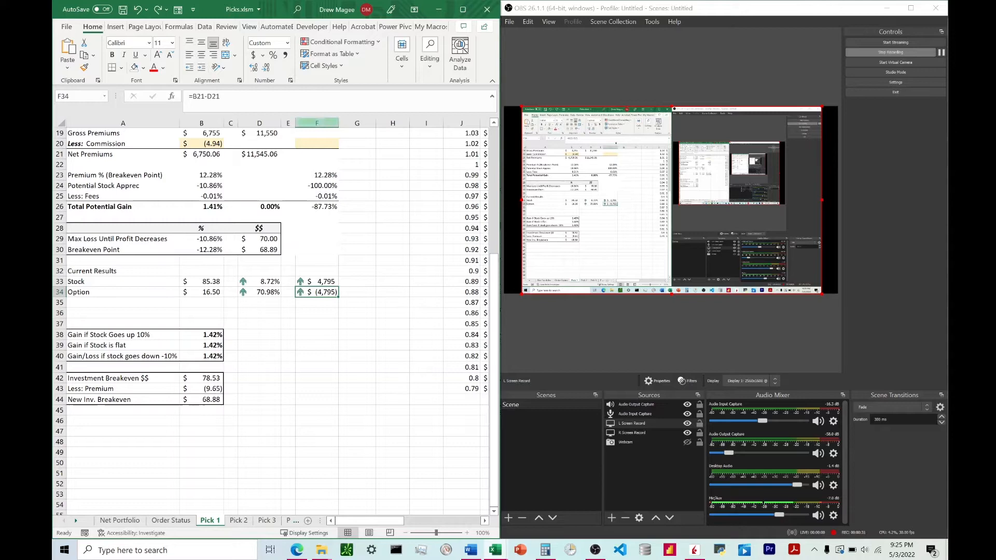
click(339, 42)
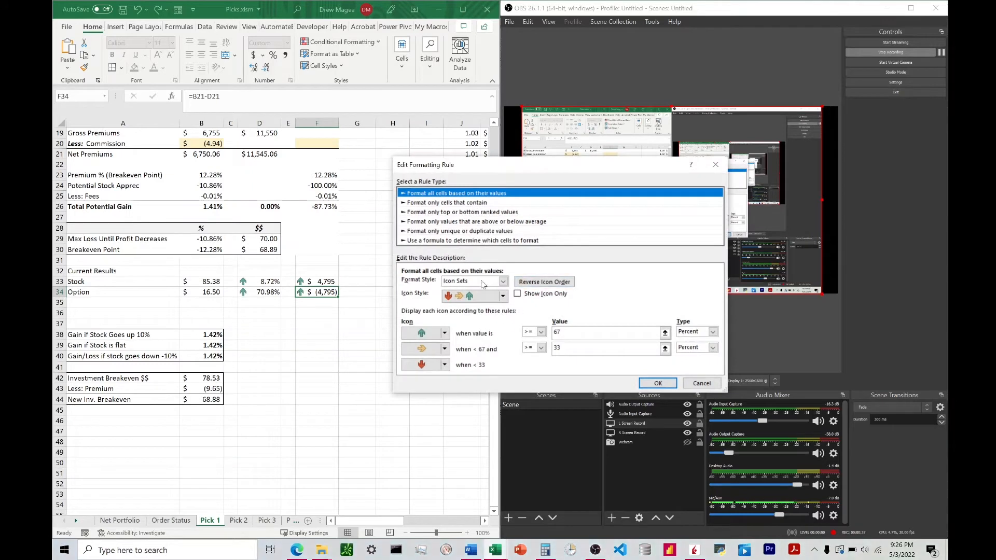
mouse_move(464, 312)
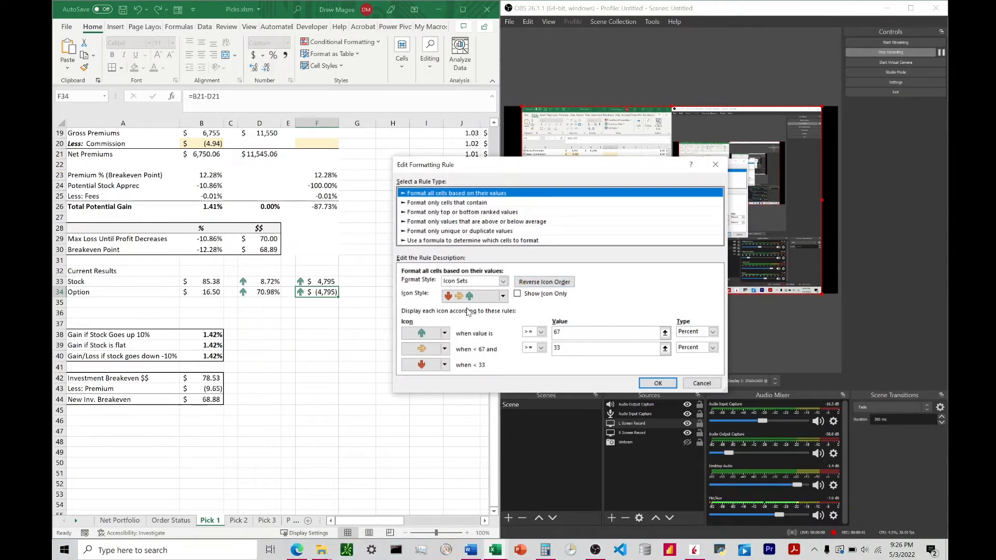
click(472, 297)
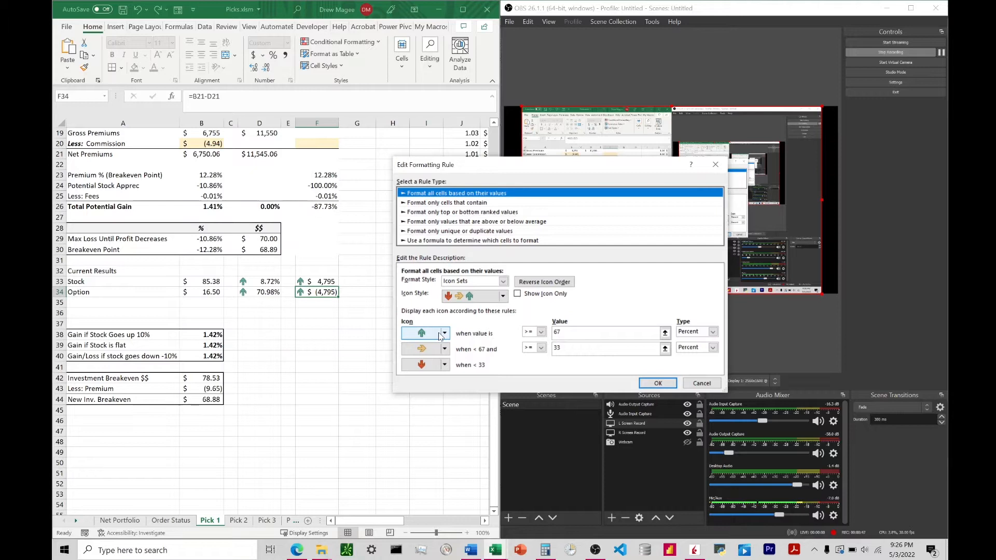
mouse_move(424, 337)
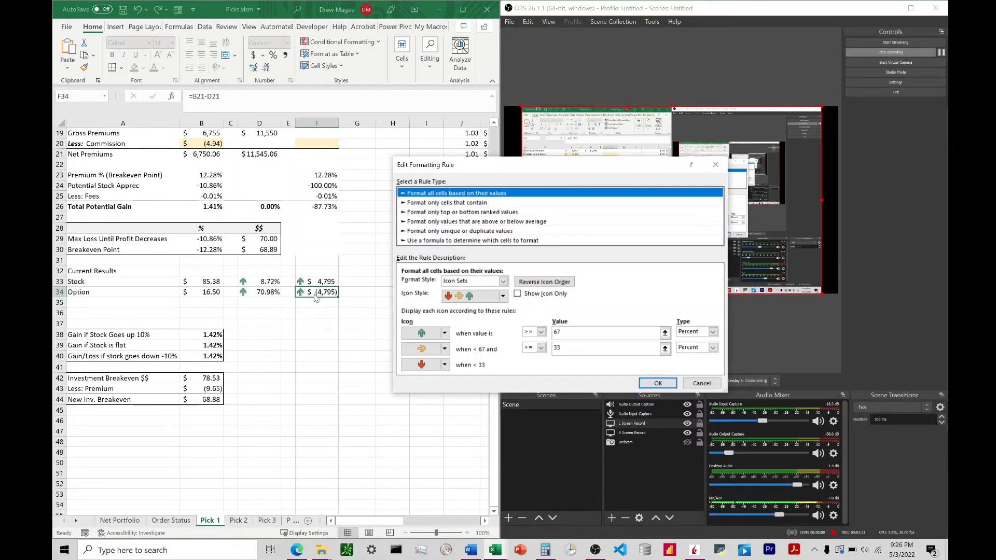
mouse_move(315, 297)
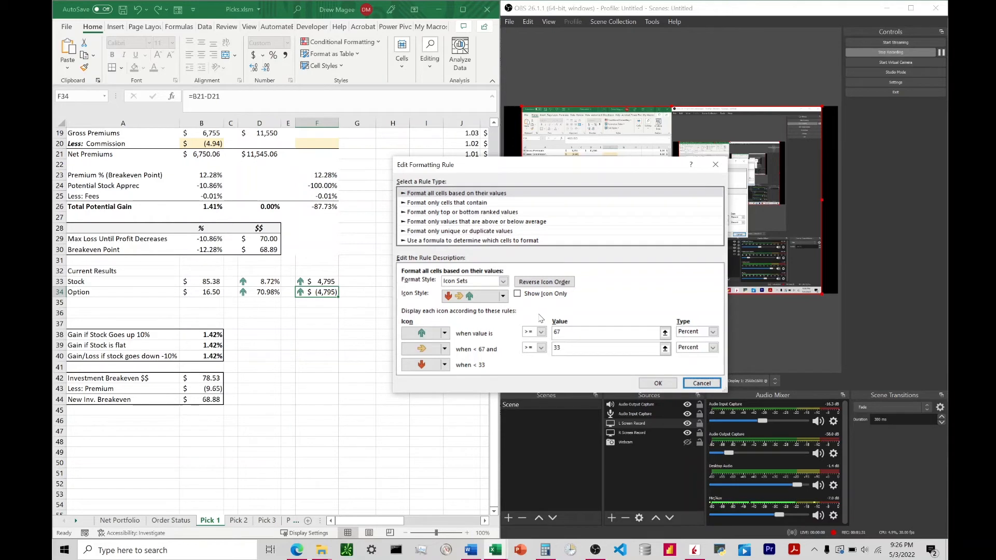
mouse_move(687, 324)
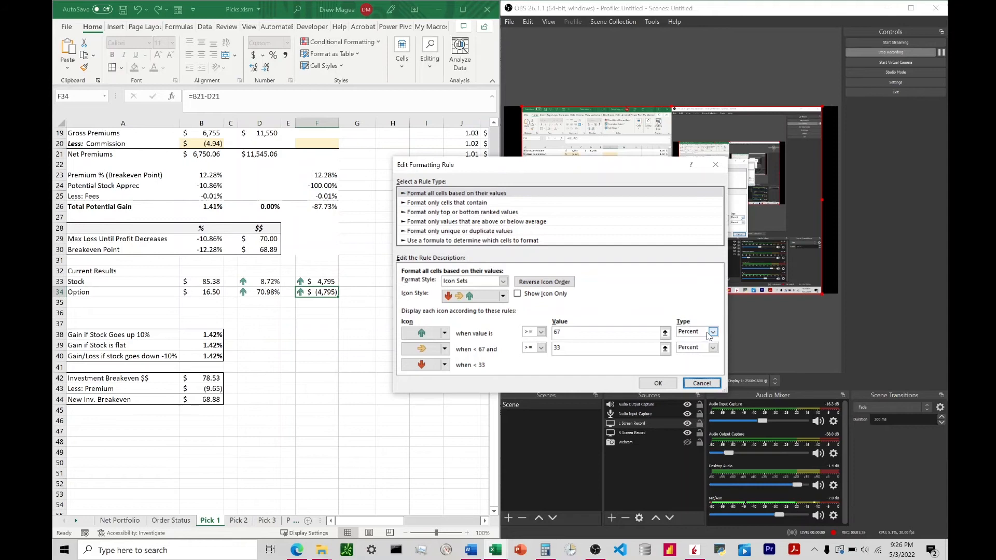
Switch both arrow thresholds to Number type, requiring values above 0 for green
click(711, 331)
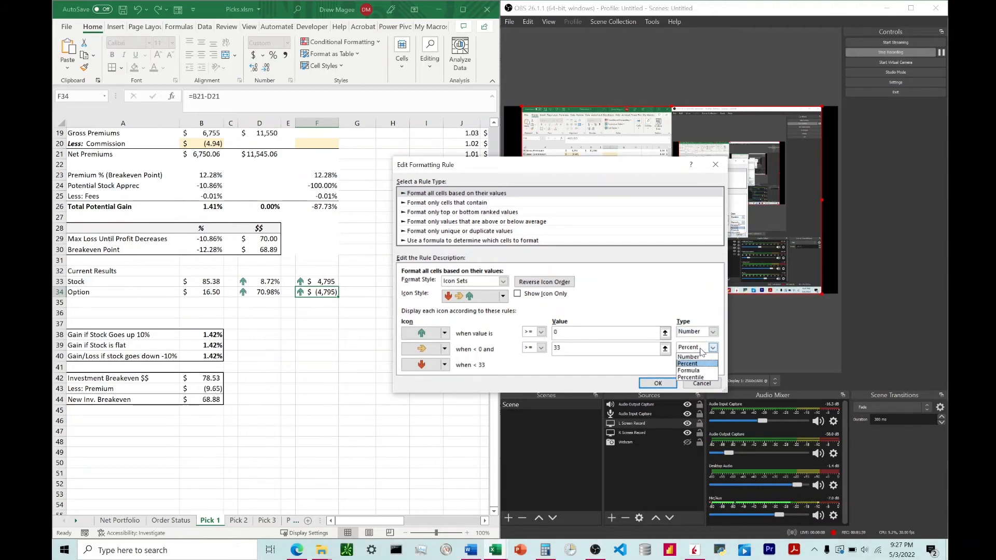
click(687, 357)
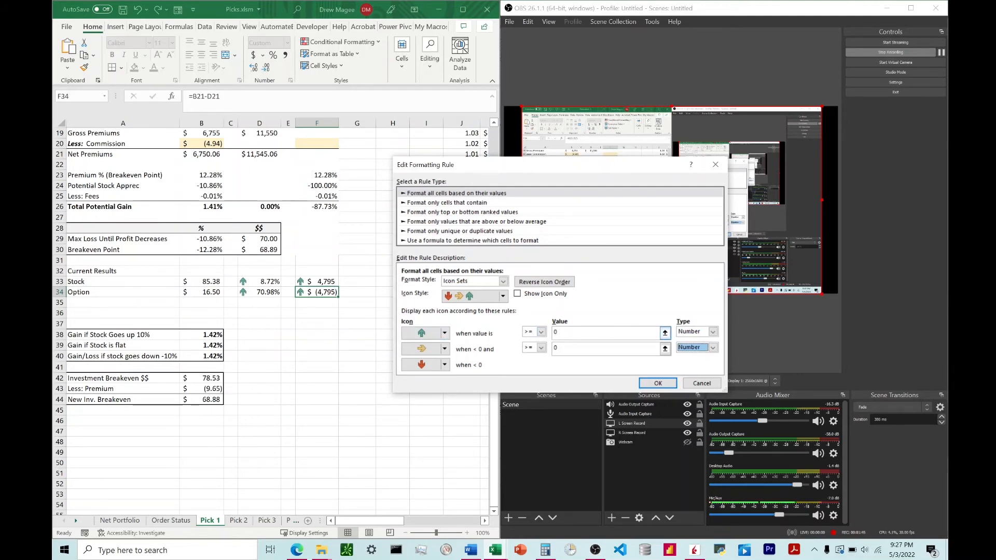
click(541, 347)
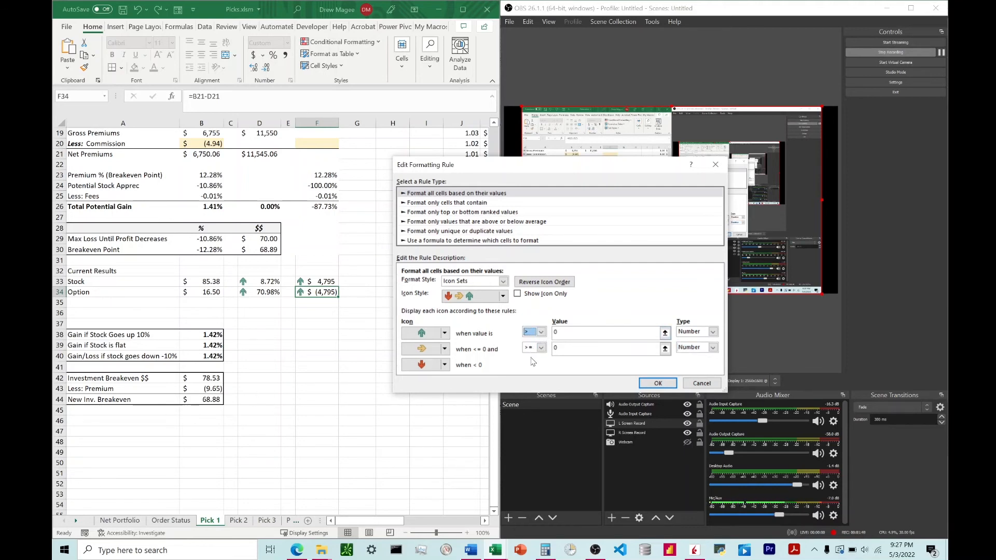
mouse_move(473, 354)
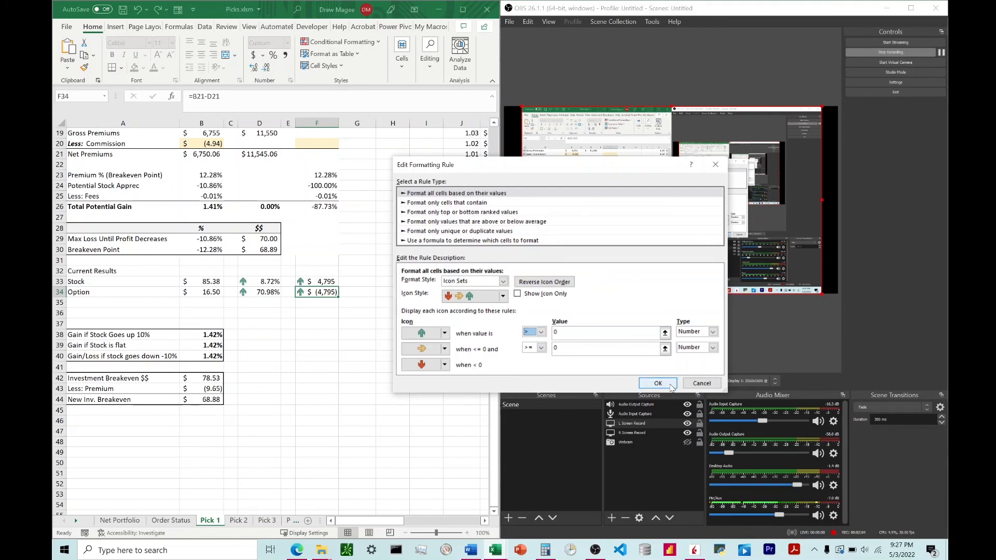
Confirm the edited arrow rule and apply it in the Rules Manager
click(658, 383)
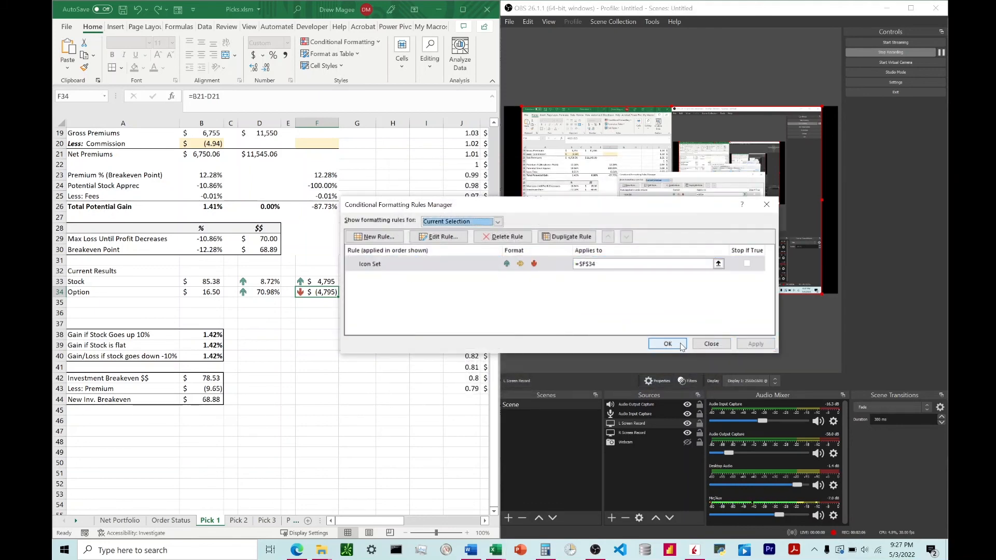
click(666, 344)
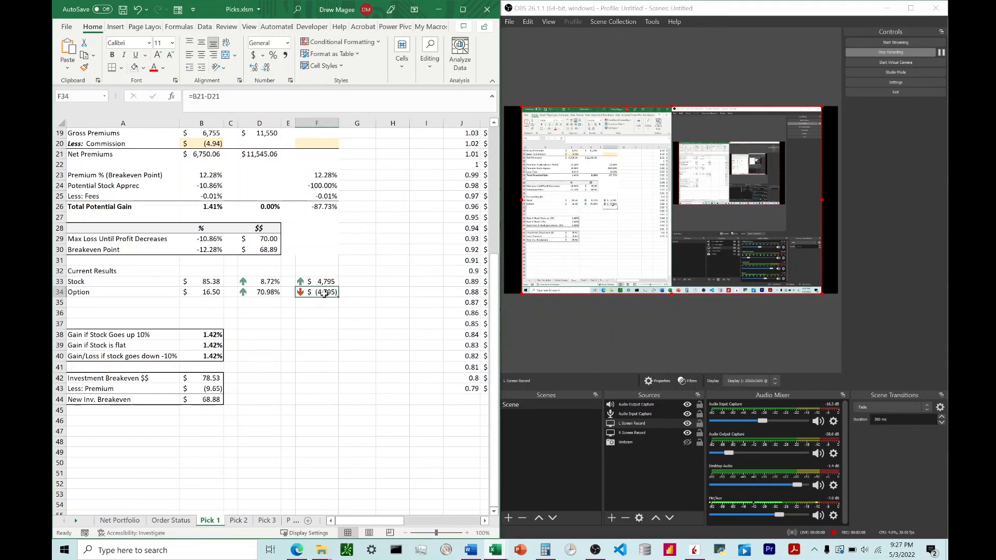